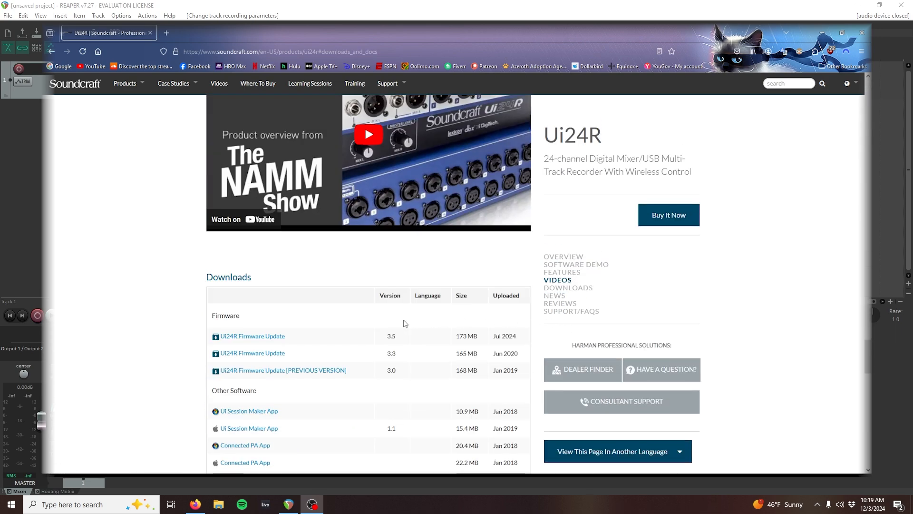
- Scroll down the Soundcraft Ui24R downloads page before returning to REAPER
scroll("down", 3)
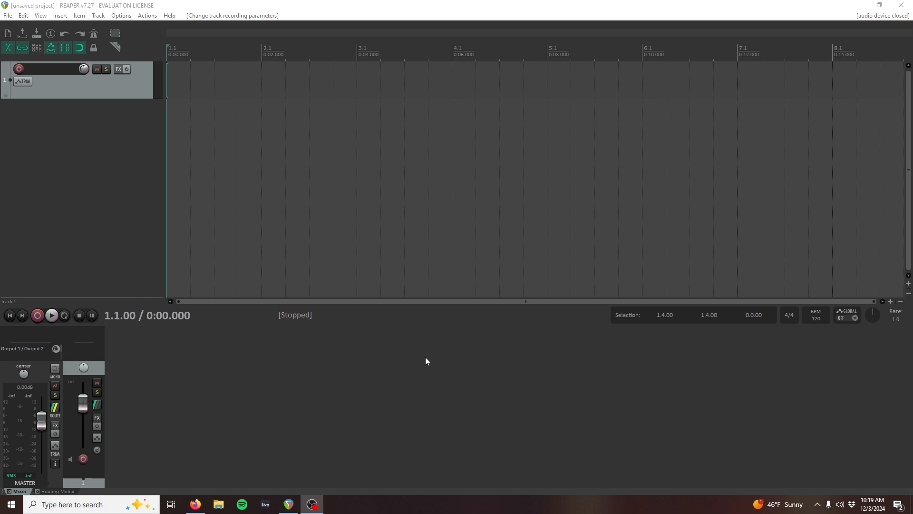
- In Preferences, select the Soundcraft USB Audio ASIO driver for the ASIO audio device
left_click(121, 16)
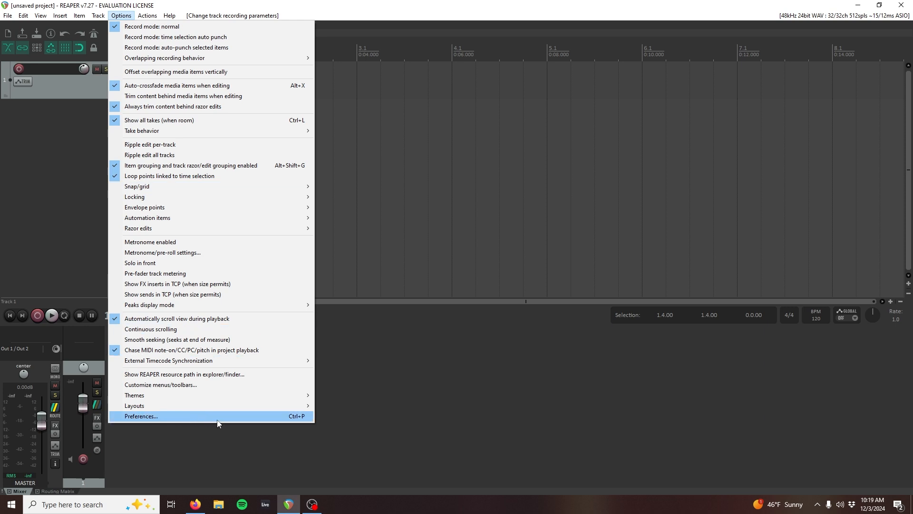
left_click(141, 416)
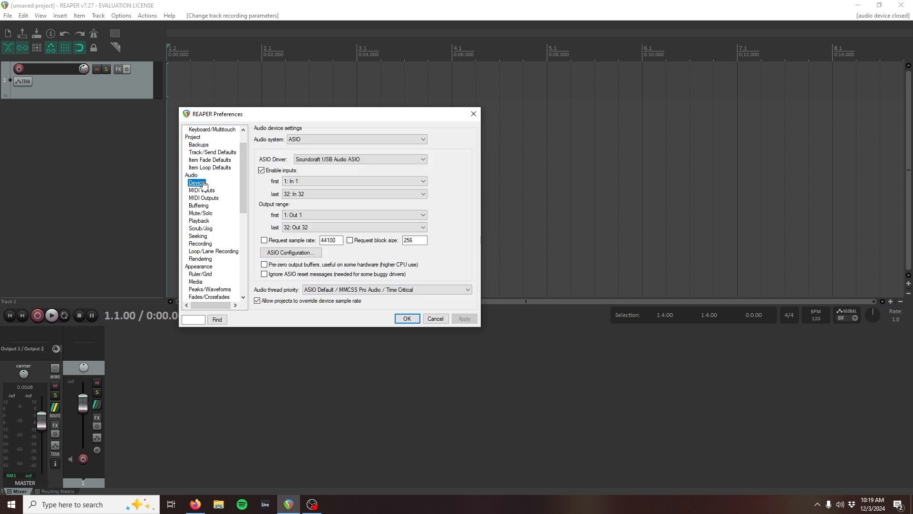
mouse_move(217, 185)
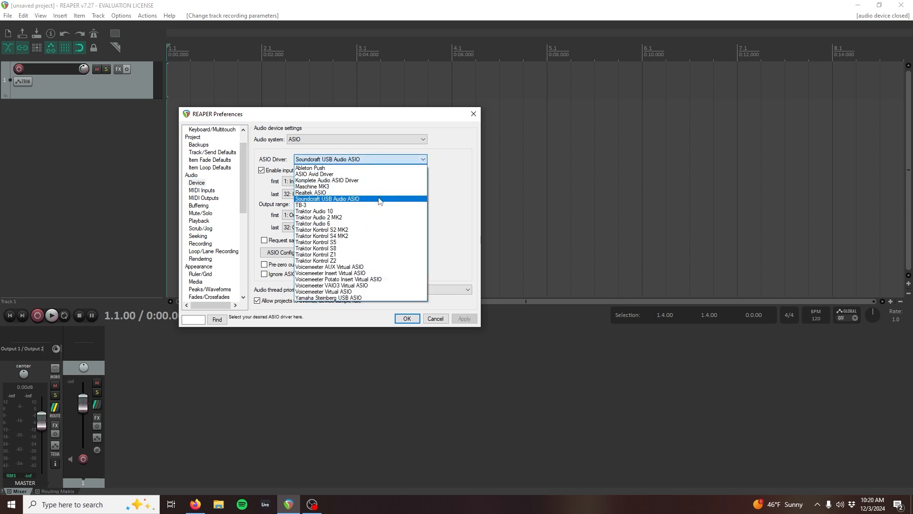
mouse_move(384, 202)
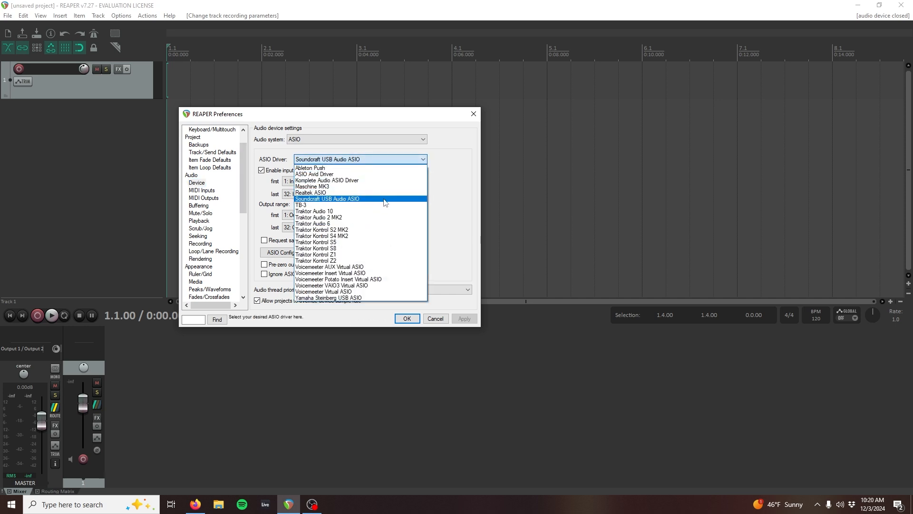
left_click(327, 199)
type("sound")
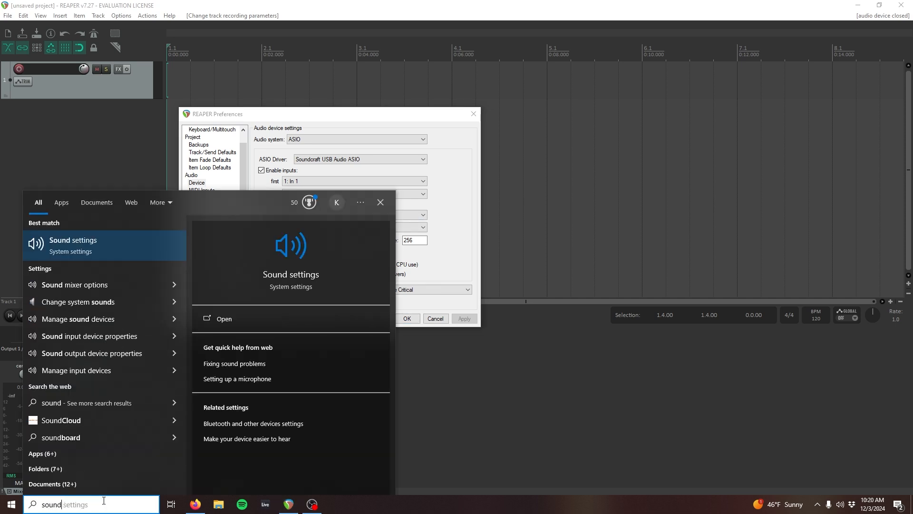
left_click(73, 240)
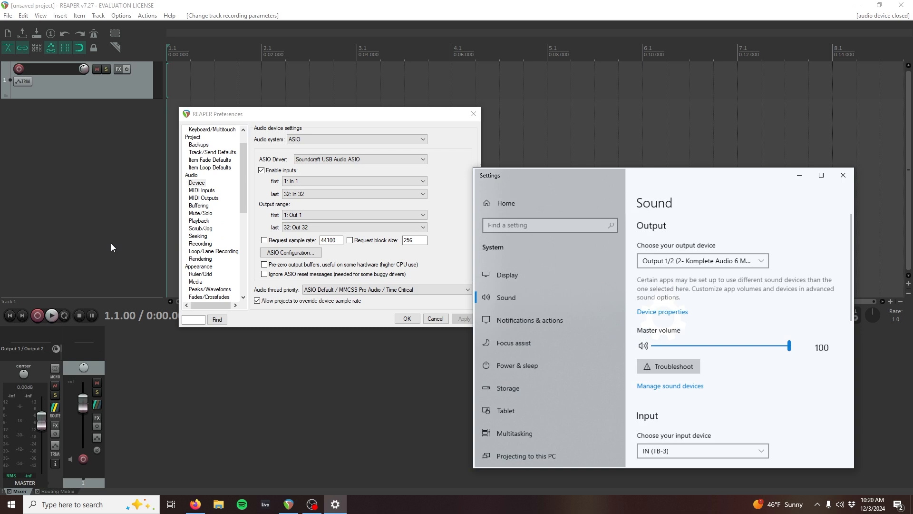
left_click(701, 260)
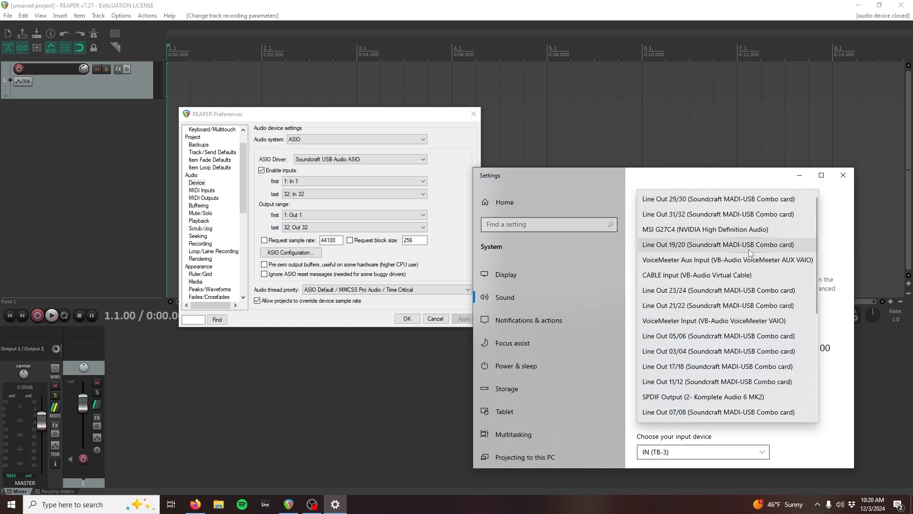
mouse_move(713, 320)
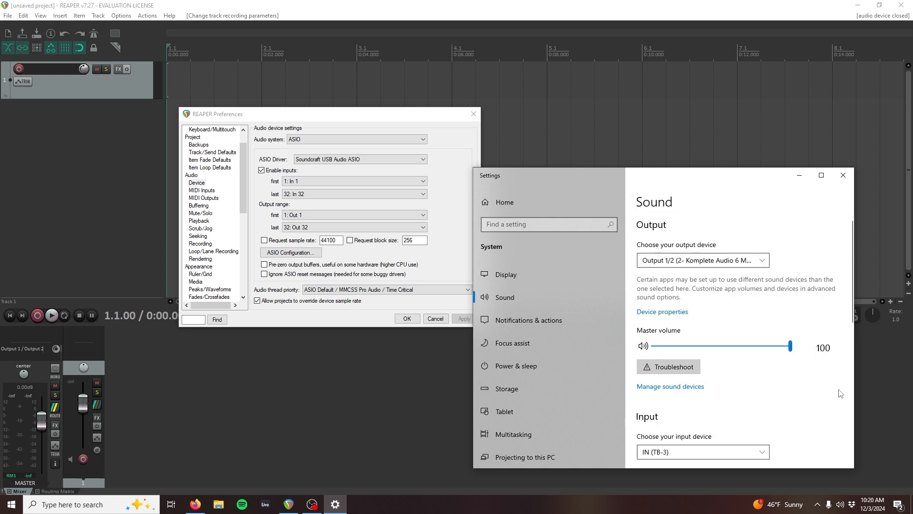
left_click(843, 176)
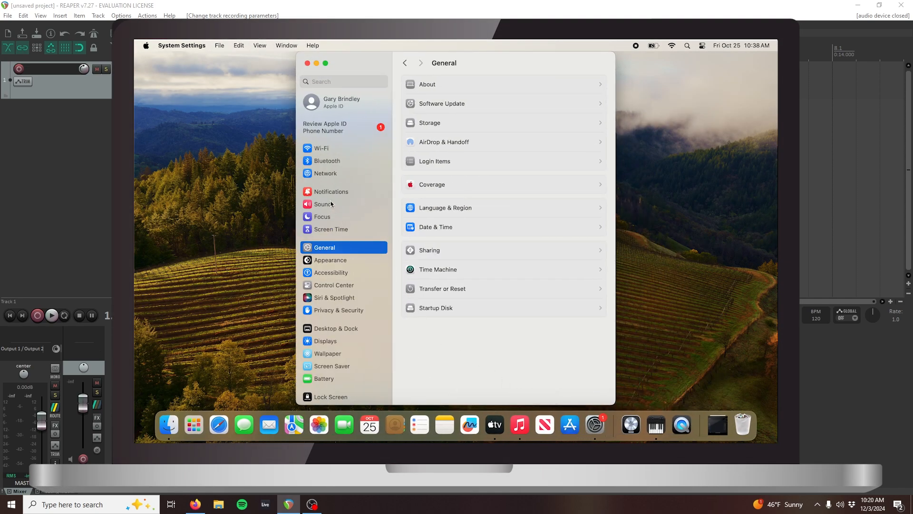
left_click(322, 204)
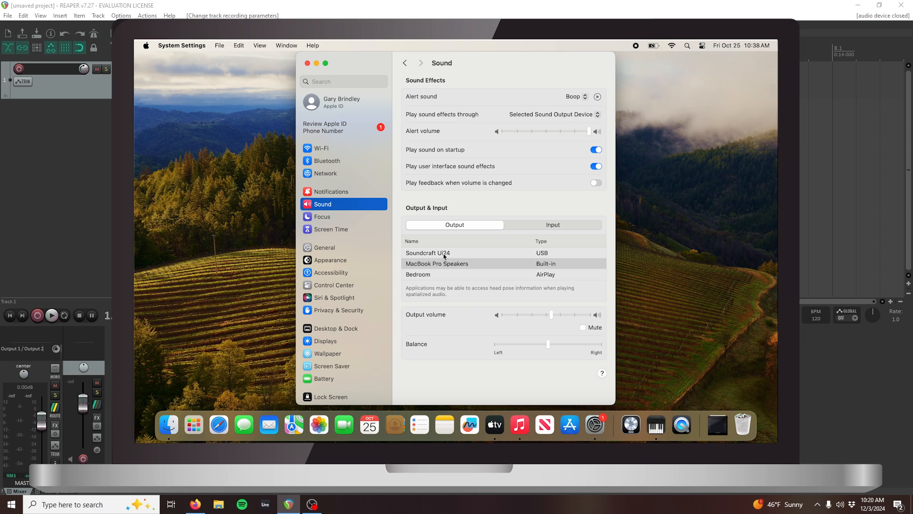
left_click(428, 252)
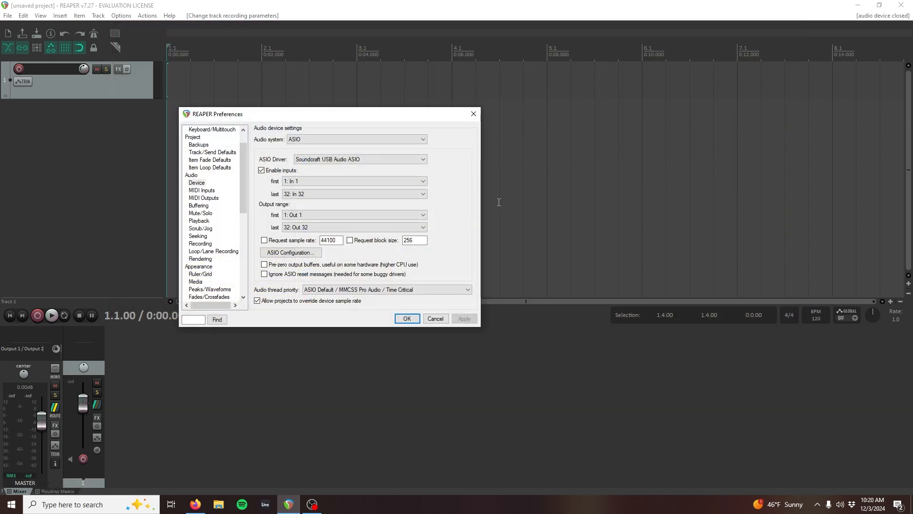
- Confirm Preferences with OK so the ASIO device runs at 48kHz, 32 in/out
left_click(407, 319)
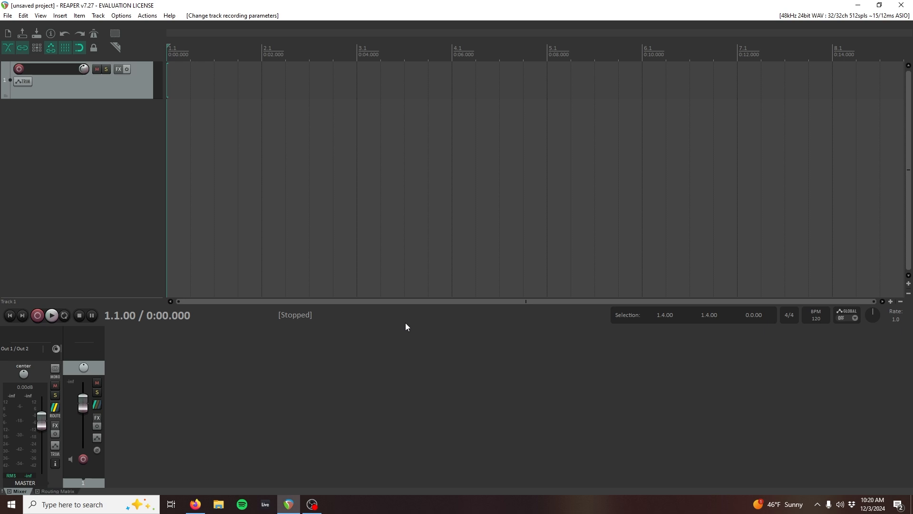
mouse_move(202, 499)
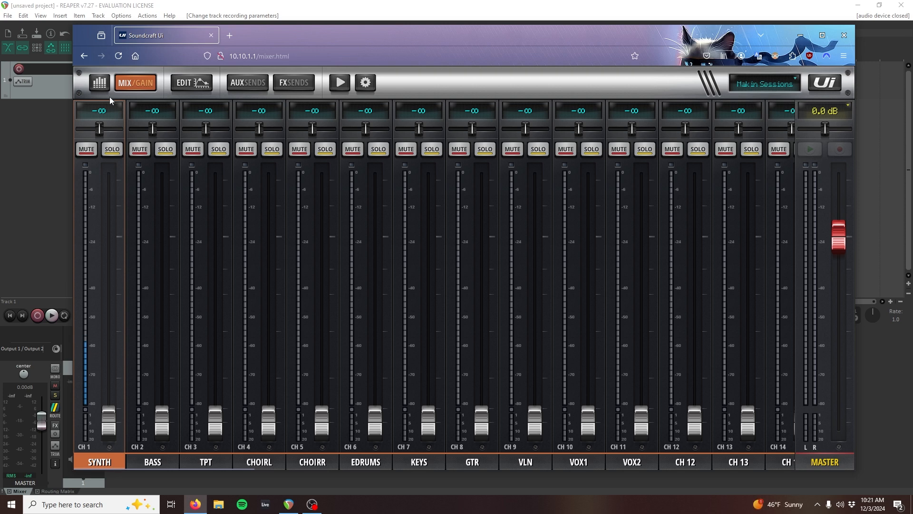
- Switch the Soundcraft Ui mixer to MIX/GAIN view to check SYNTH at +14 dB
left_click(136, 83)
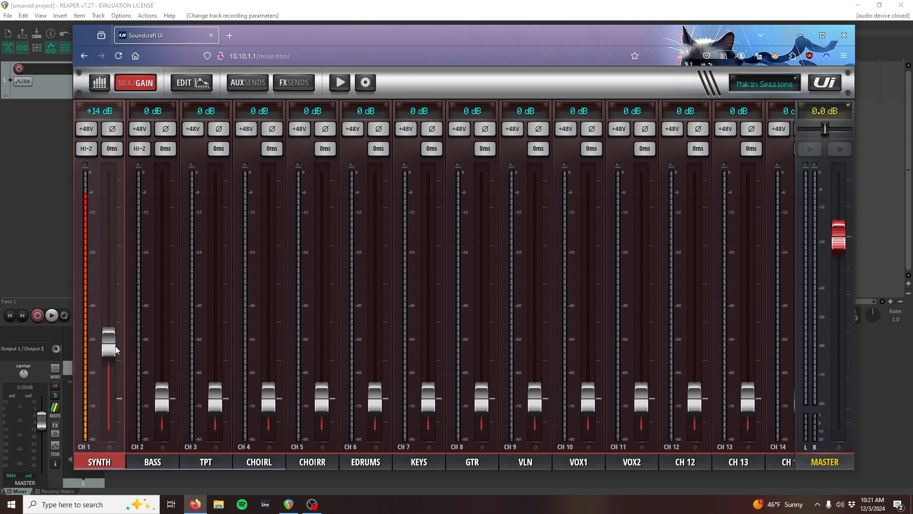
mouse_move(75, 227)
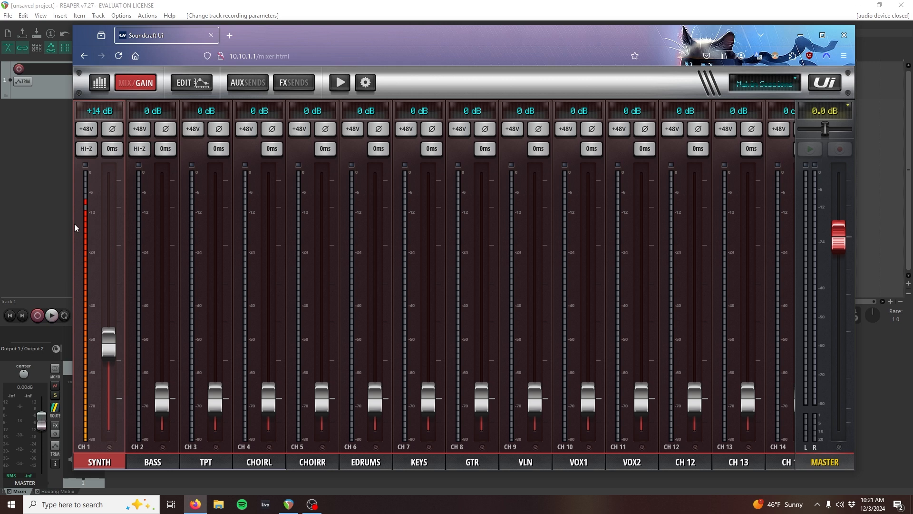
mouse_move(97, 235)
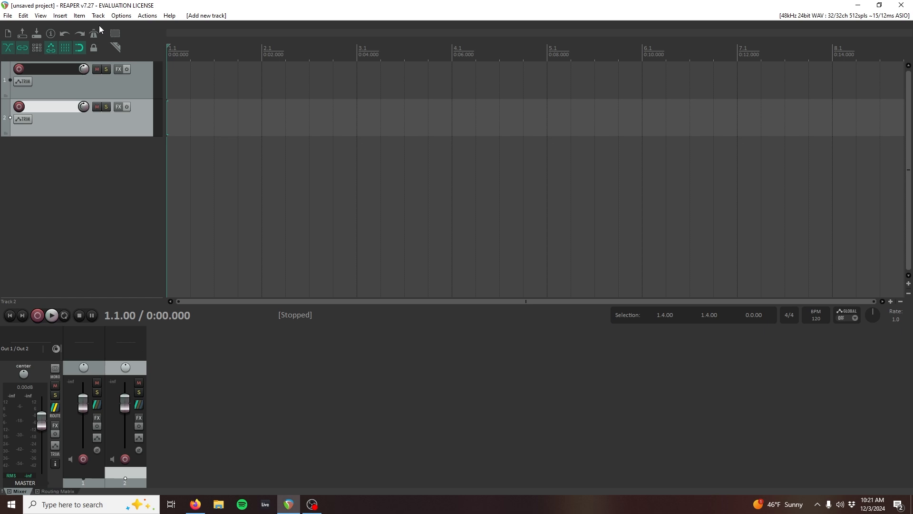
mouse_move(287, 245)
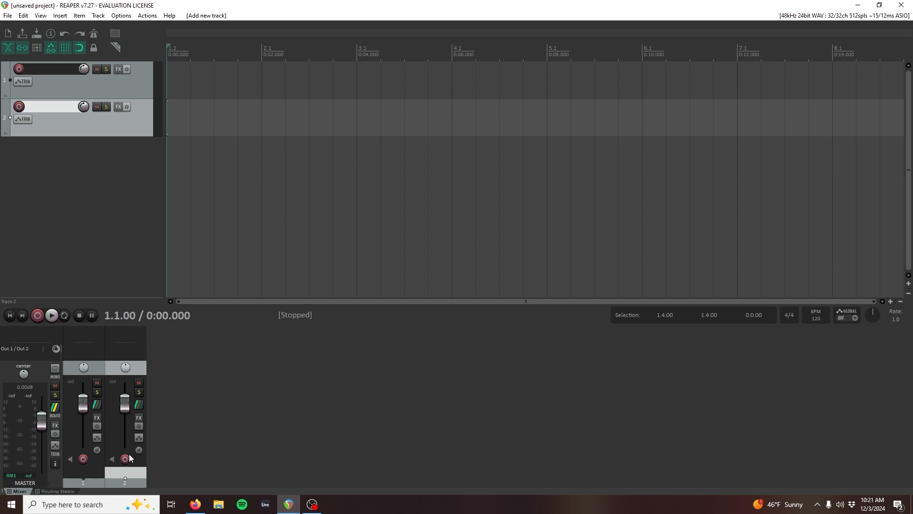
- Set Track 2's recording input to Mono In 11
right_click(125, 459)
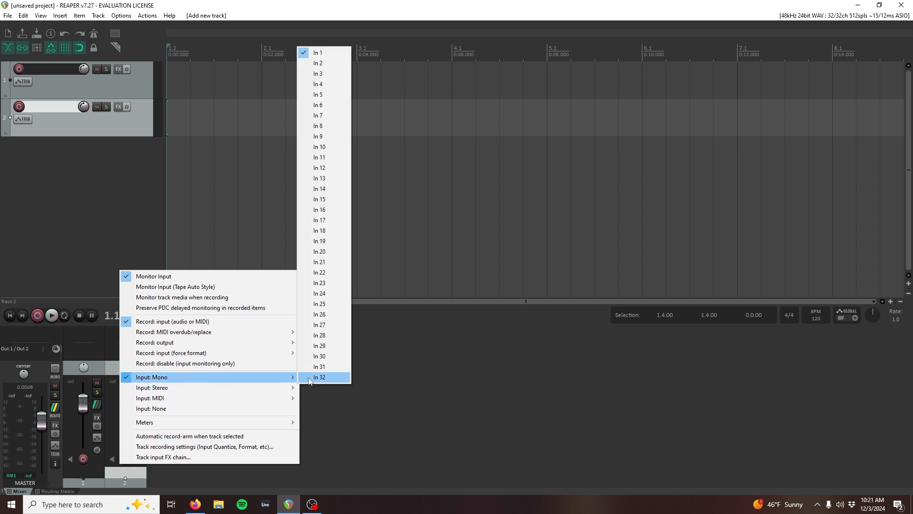
mouse_move(331, 147)
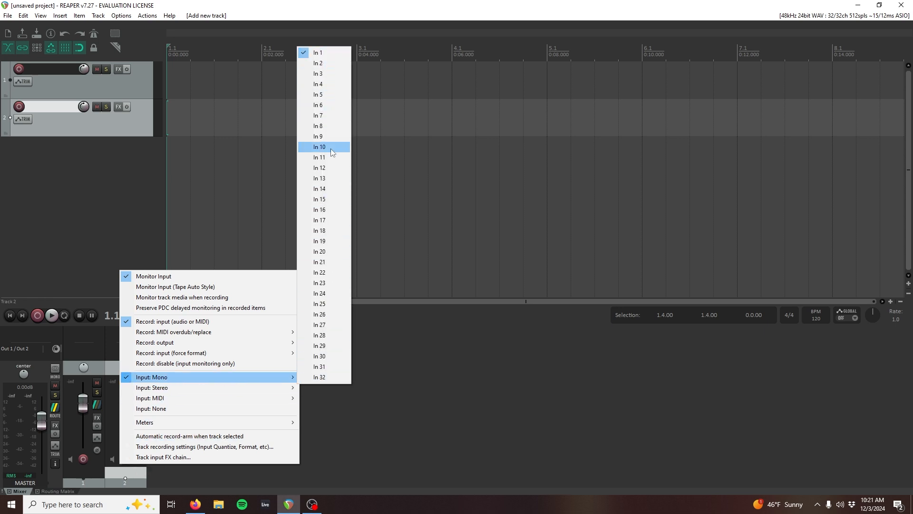
mouse_move(330, 379)
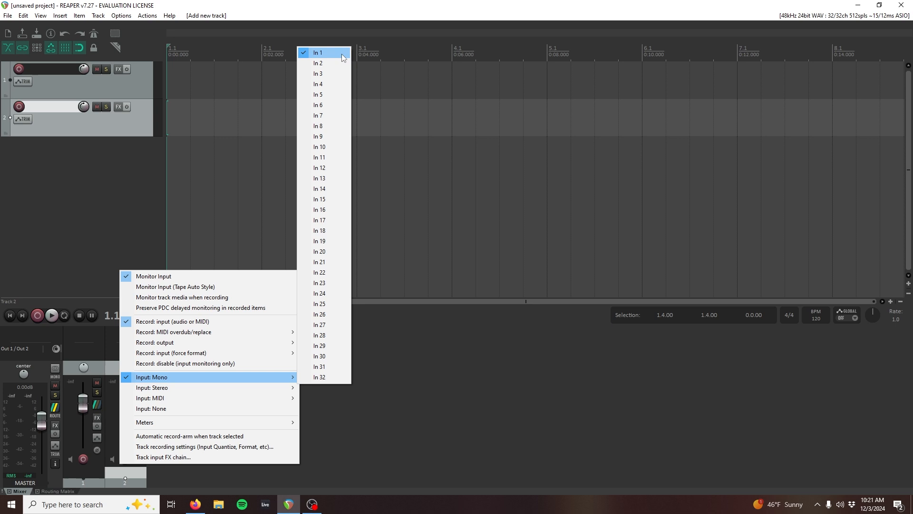
mouse_move(318, 73)
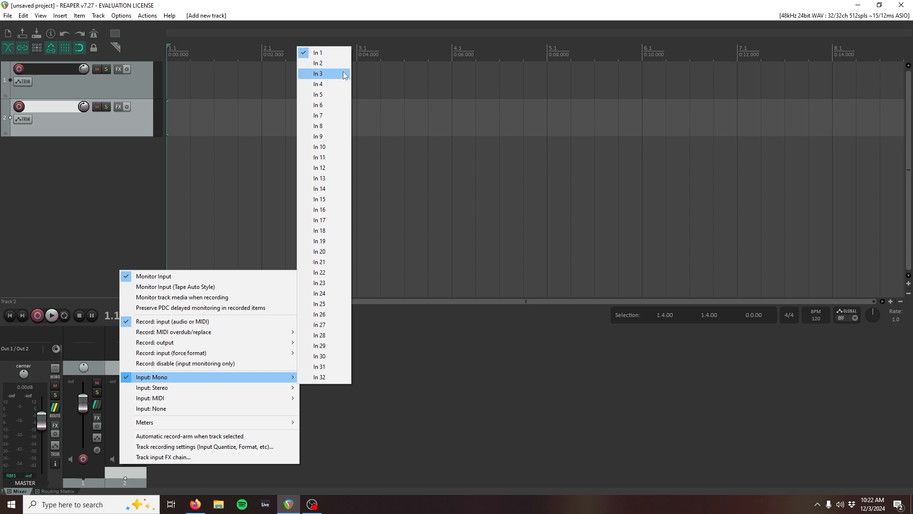
mouse_move(319, 146)
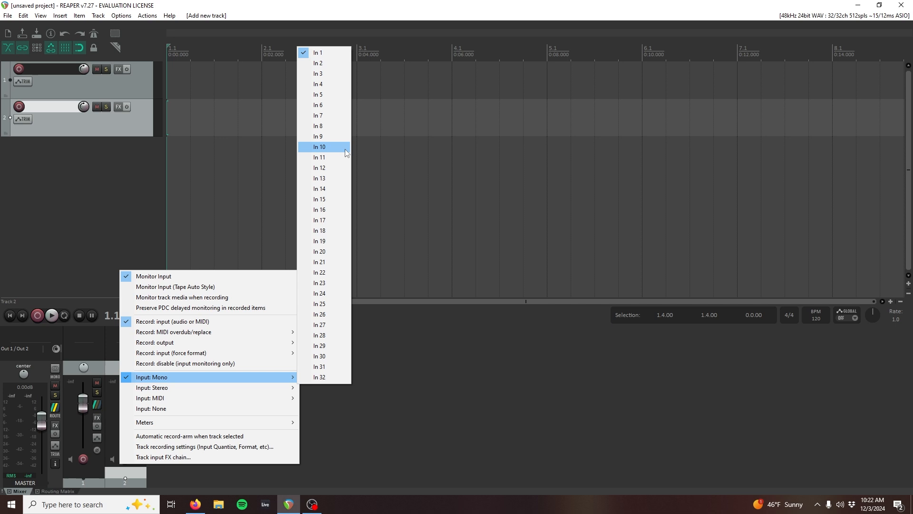
mouse_move(342, 152)
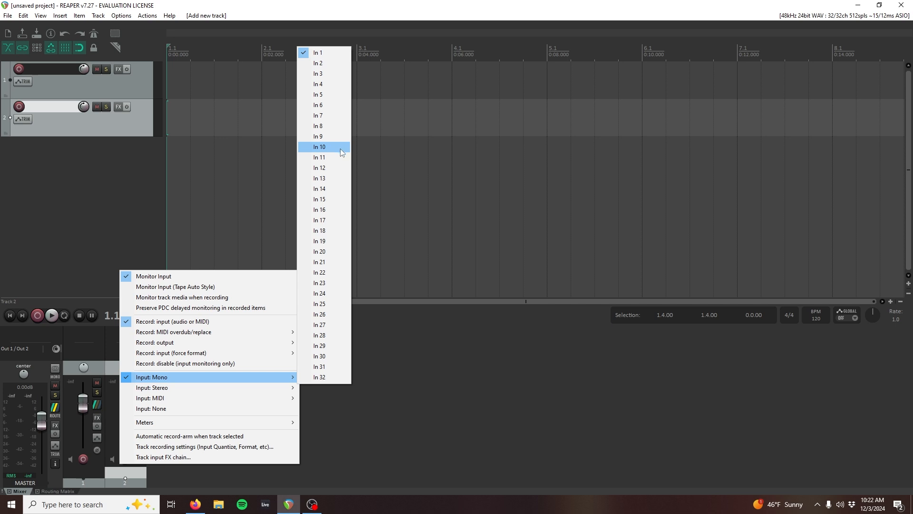
mouse_move(340, 157)
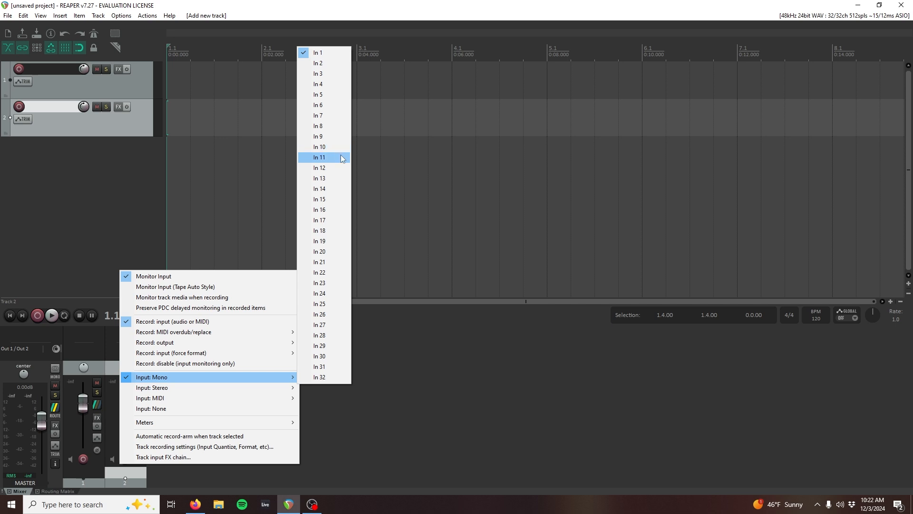
mouse_move(314, 158)
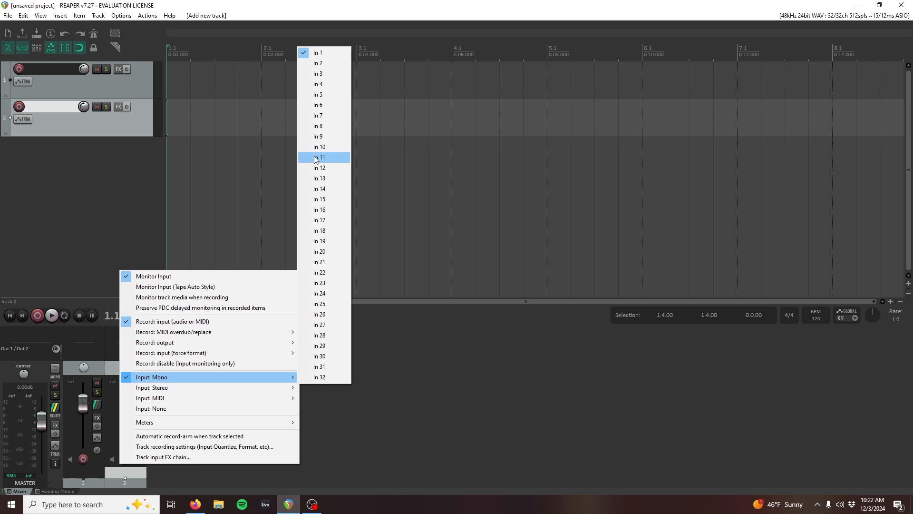
mouse_move(335, 160)
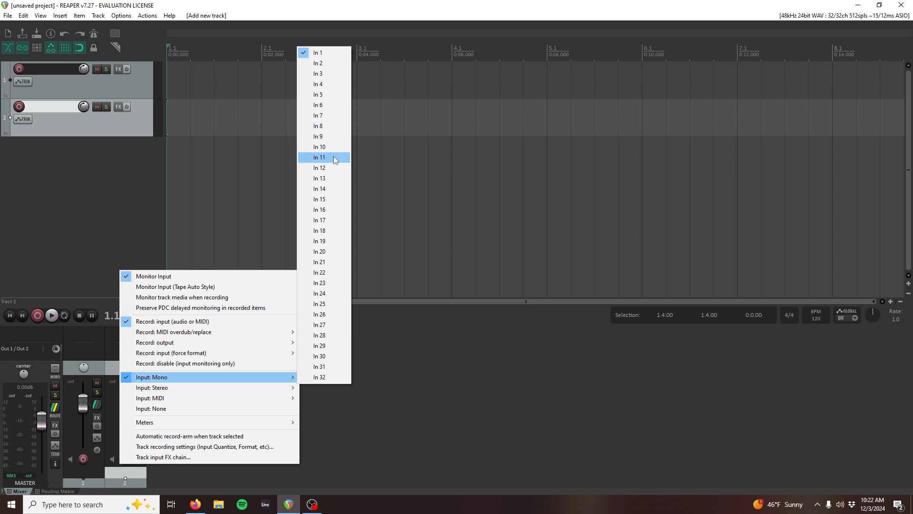
left_click(319, 158)
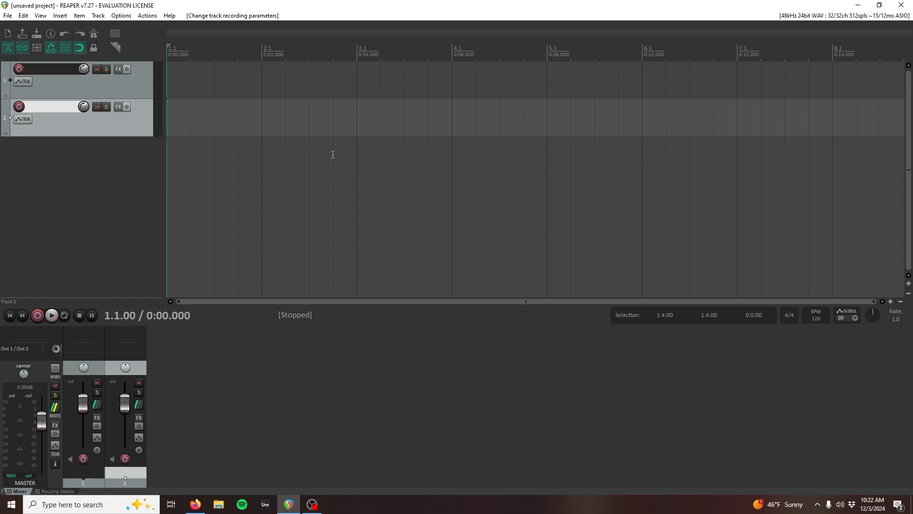
- Record-arm Track 2 so its meter shows the synth signal on input 11
left_click(124, 459)
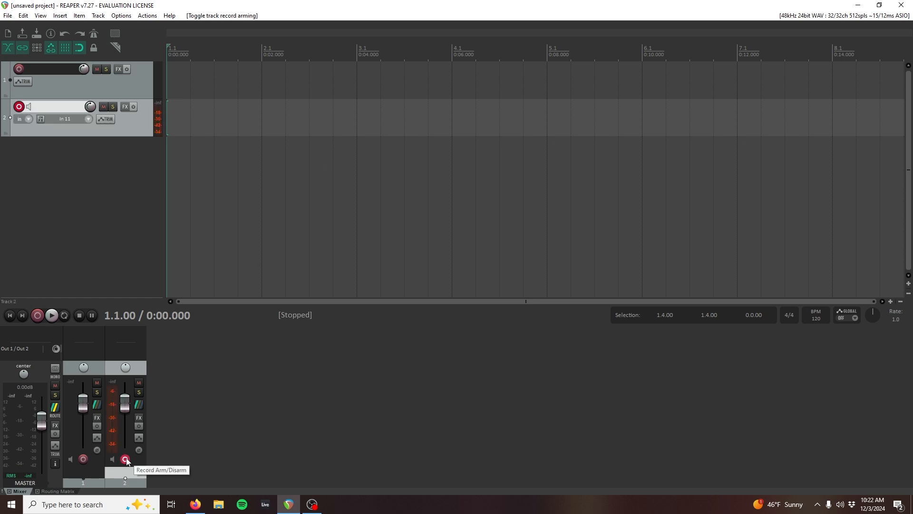
left_click(124, 459)
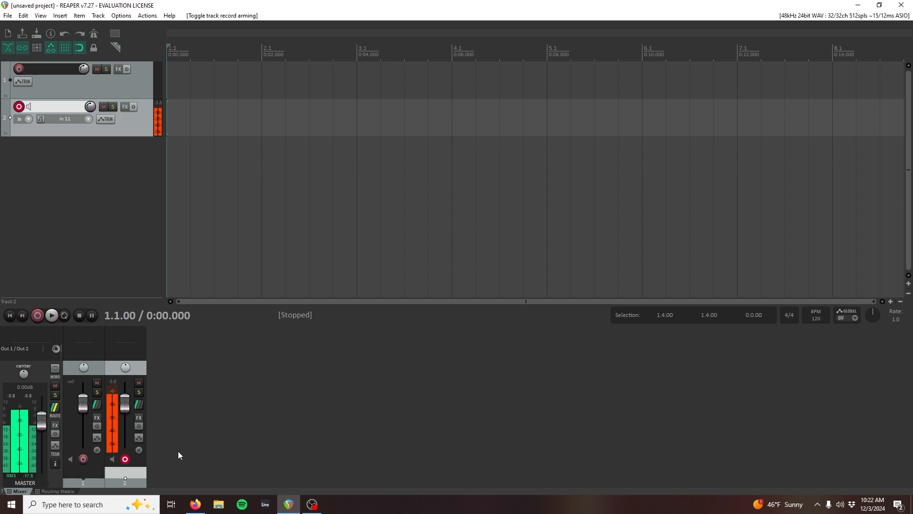